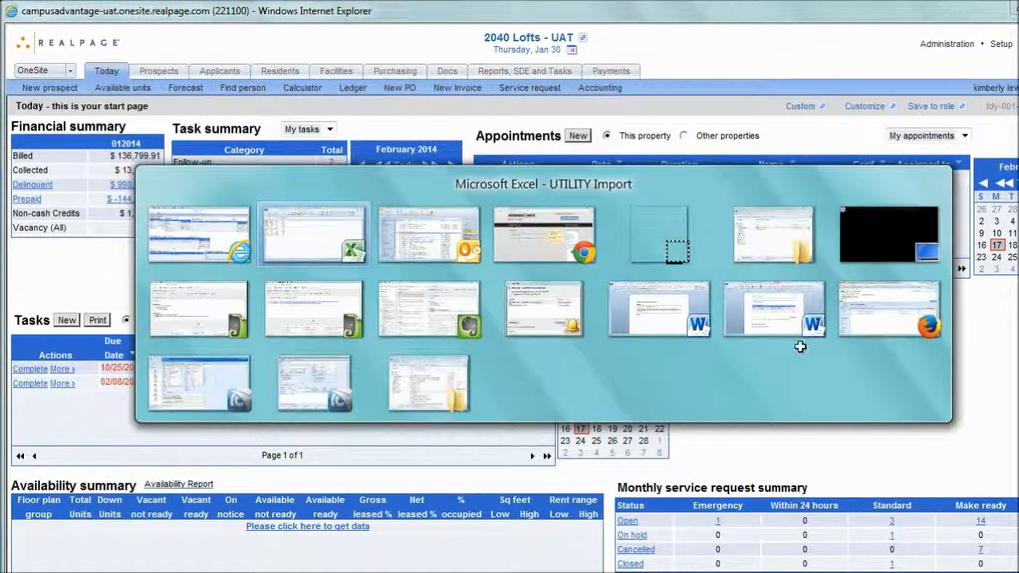
# Review the UTILITY Import workbook rows of resident names, unit codes and amounts.
pyautogui.click(314, 232)
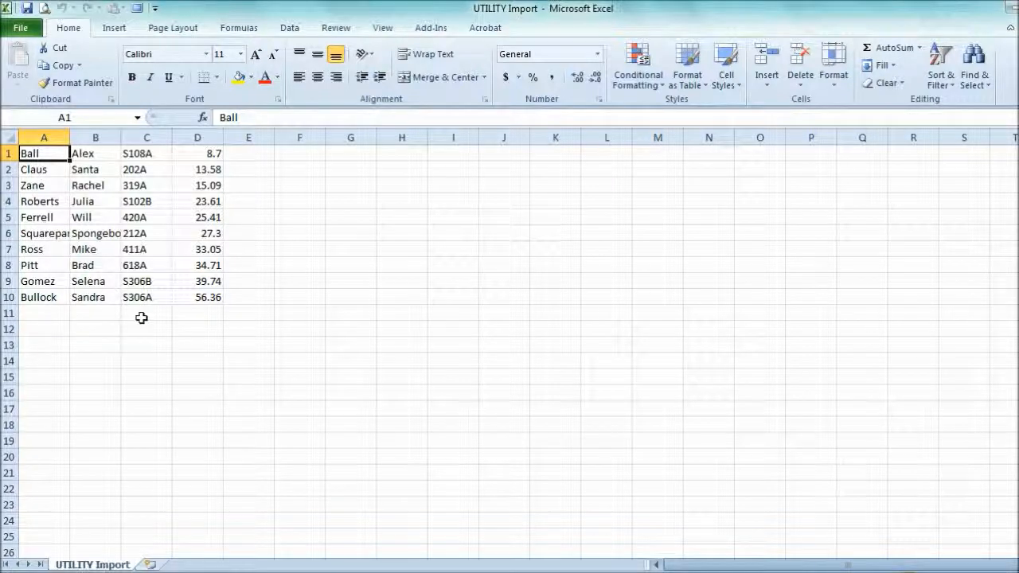
pyautogui.moveTo(210, 326)
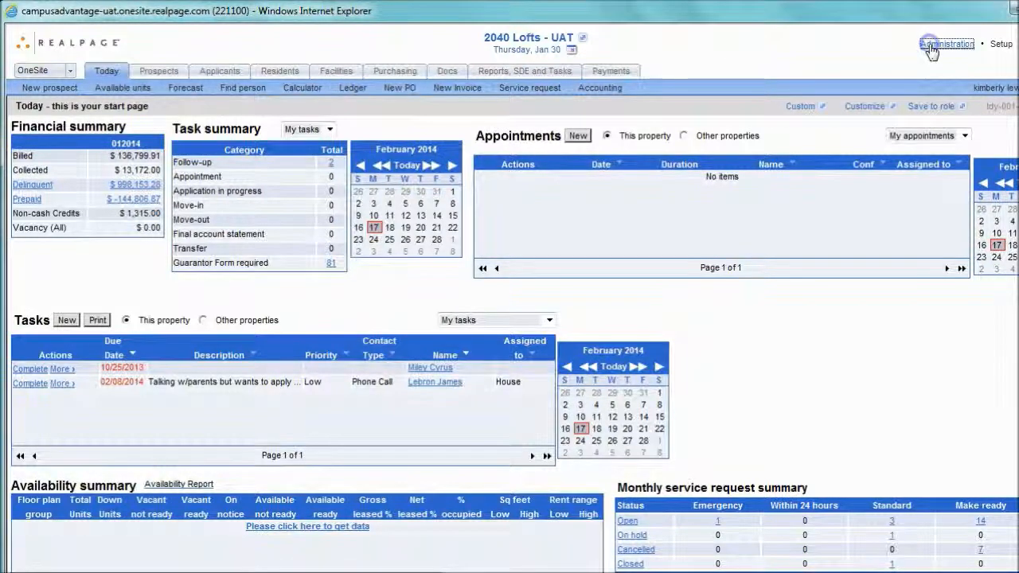
# Reach the Import a file tool under Administration > Leasing and Rents > Other.
pyautogui.click(939, 45)
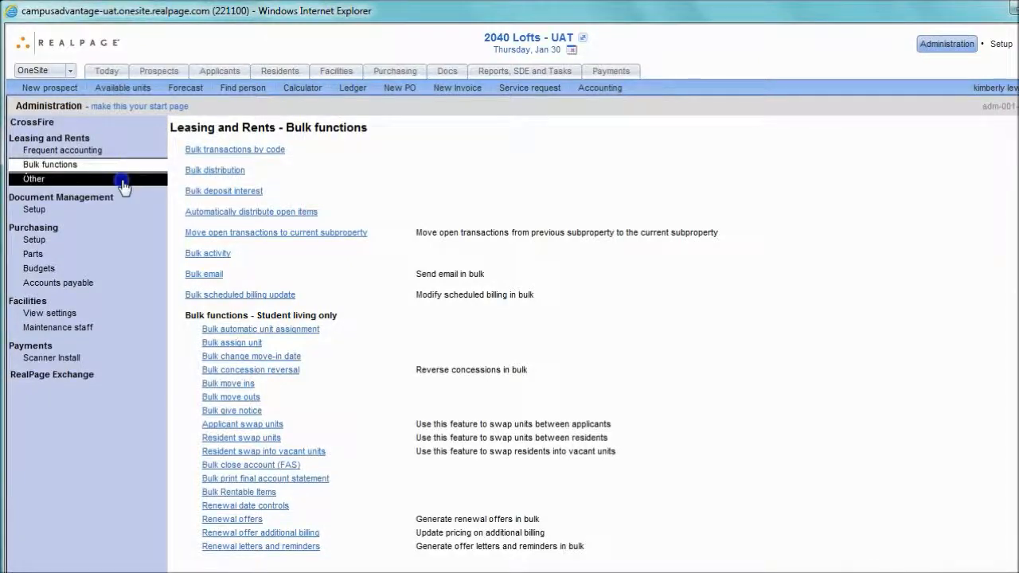
pyautogui.click(34, 178)
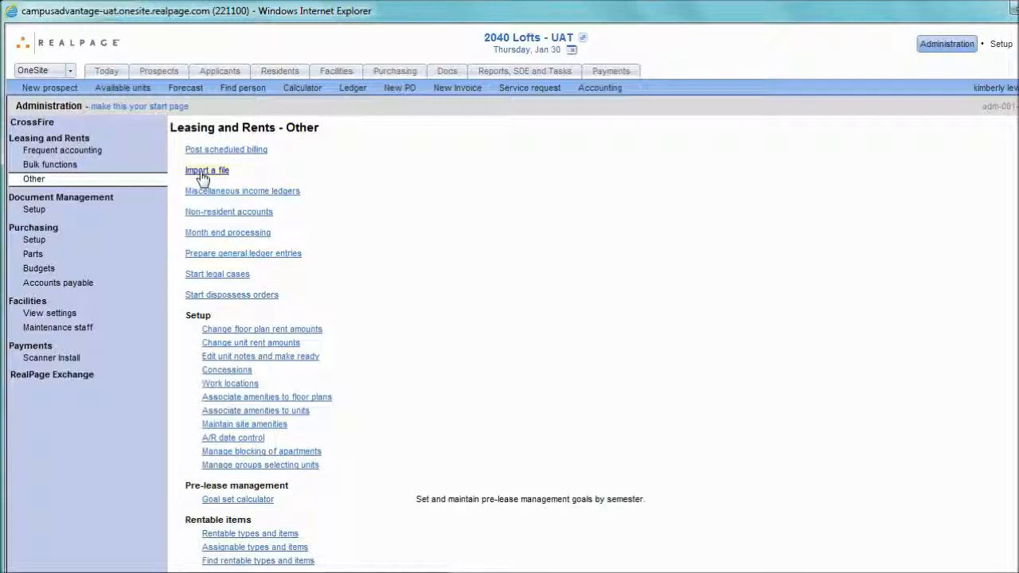
pyautogui.click(207, 168)
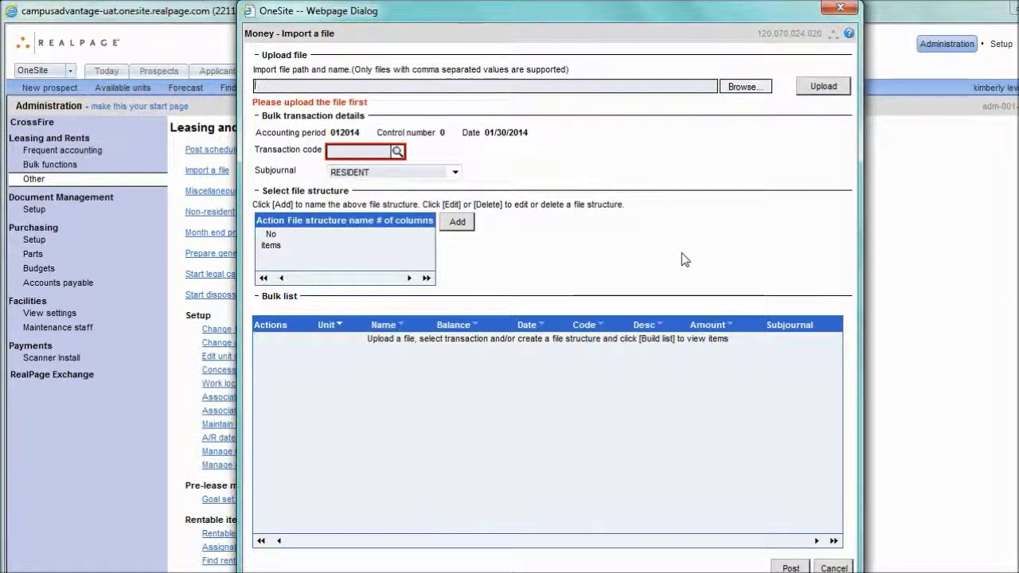
pyautogui.moveTo(729, 95)
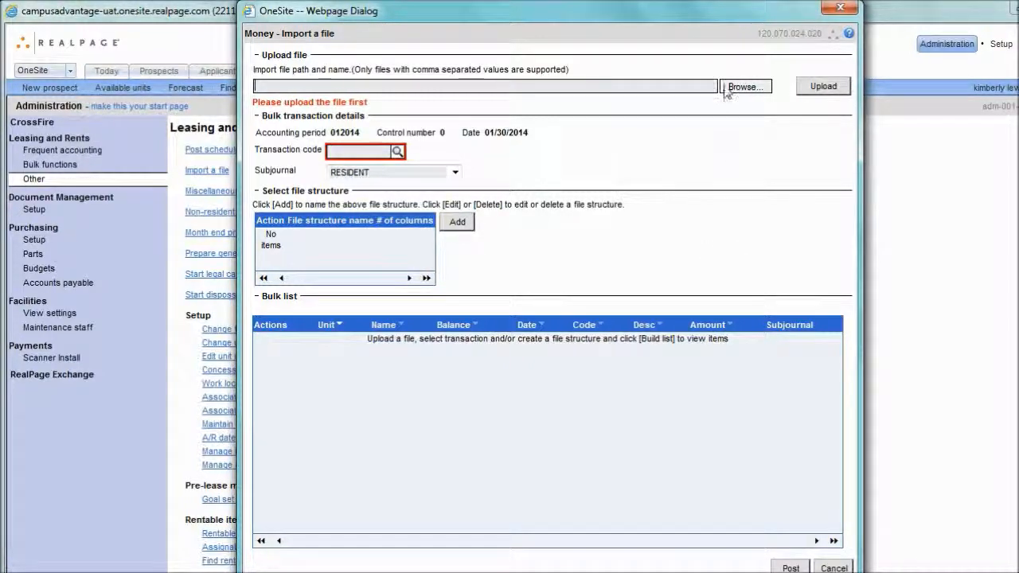
# Upload the UTILITY Import CSV file from the Desktop into the import dialog.
pyautogui.click(745, 86)
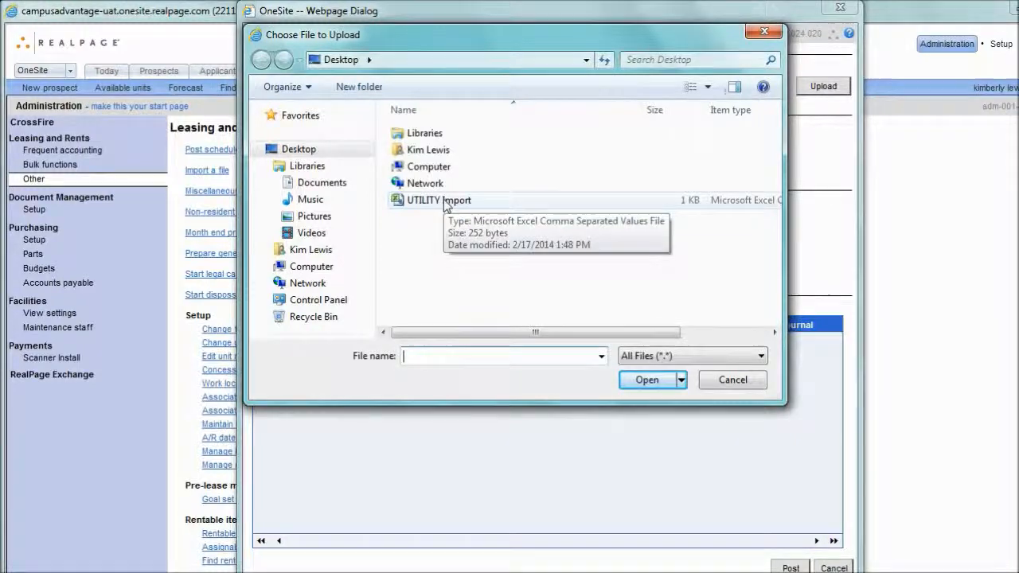
pyautogui.click(646, 379)
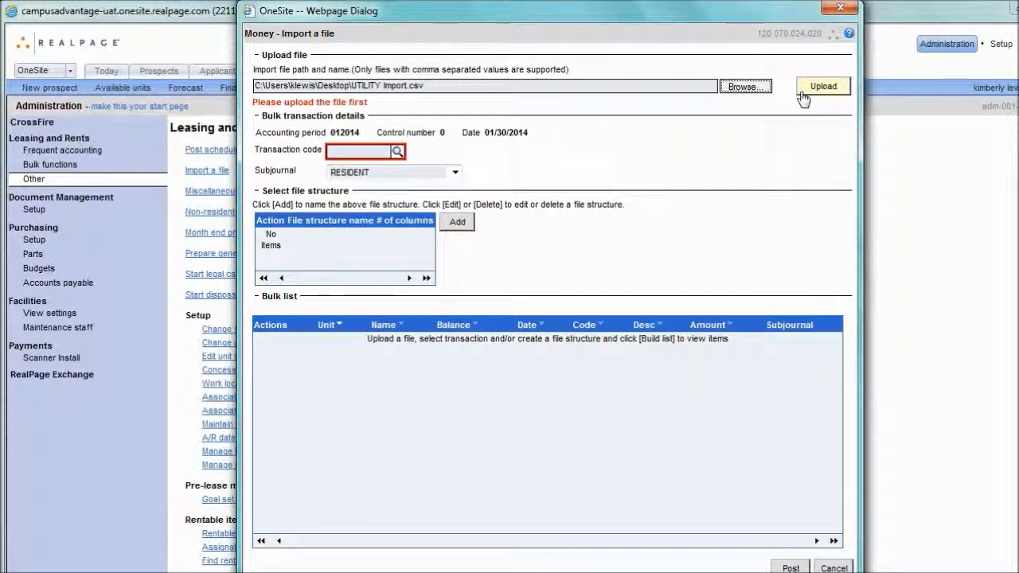
pyautogui.click(822, 86)
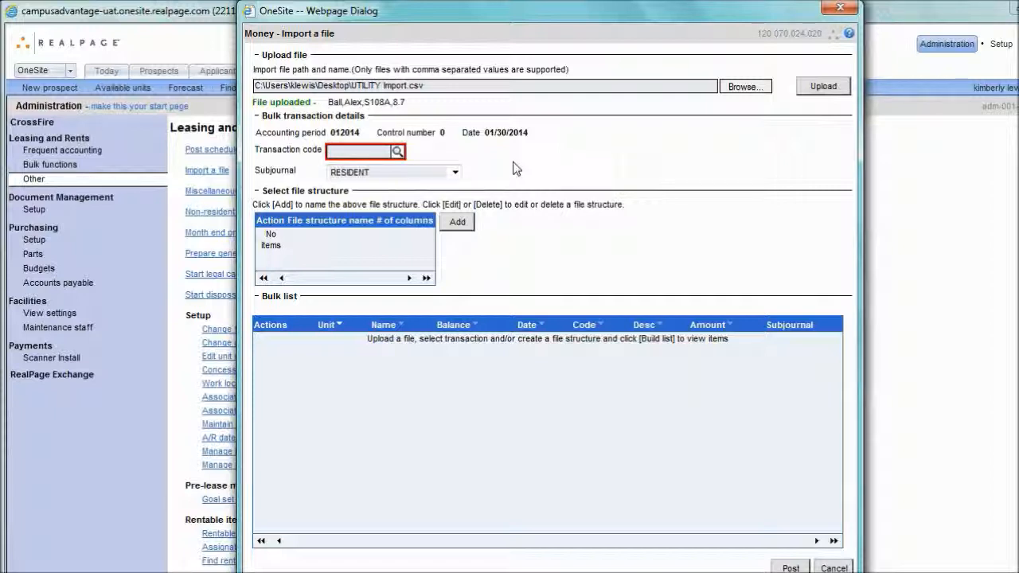
# Set the transaction code to UTILITY - Utility Charges by entering 'util'.
pyautogui.write('util')
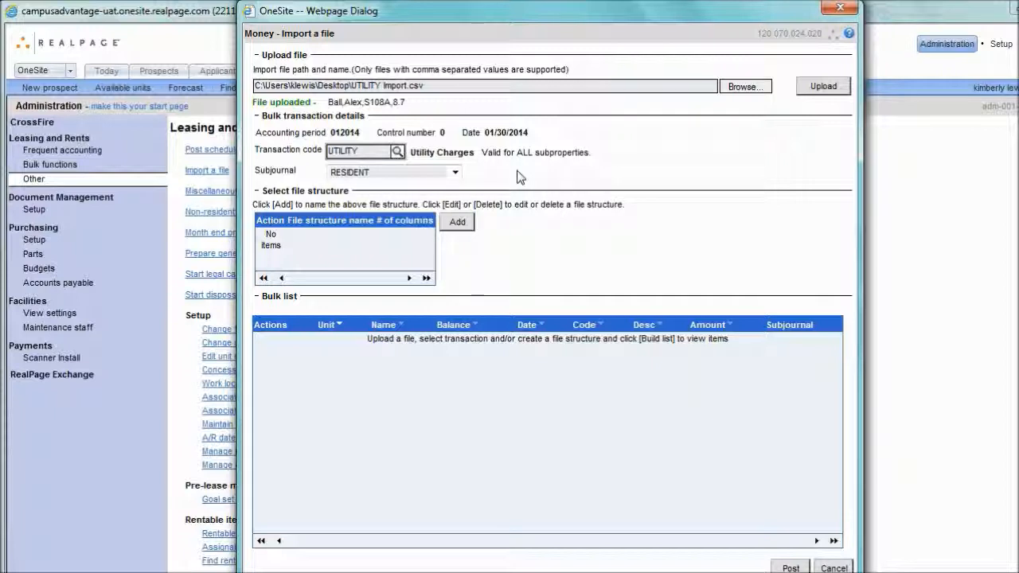
pyautogui.moveTo(449, 274)
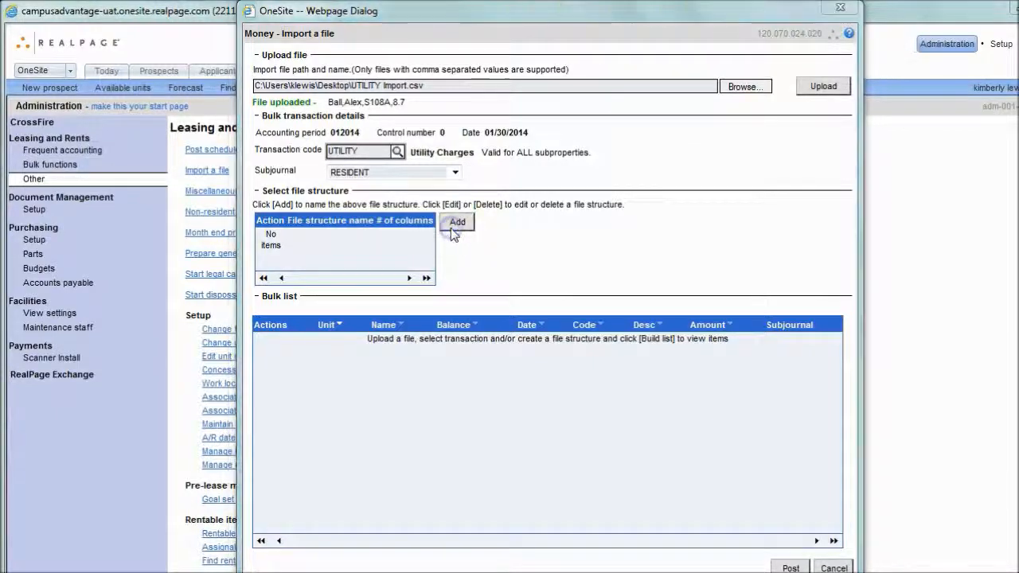
# Save file structure 'Utility Import 02-2014' mapping Last name, First name, Unit number and Amount.
pyautogui.click(456, 223)
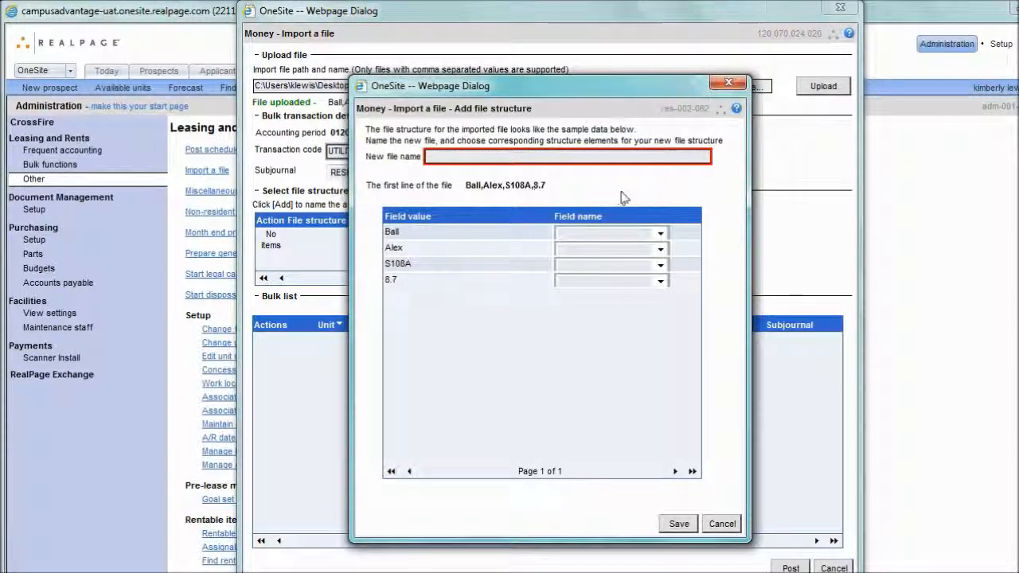
pyautogui.write('Utility Import 02-2014')
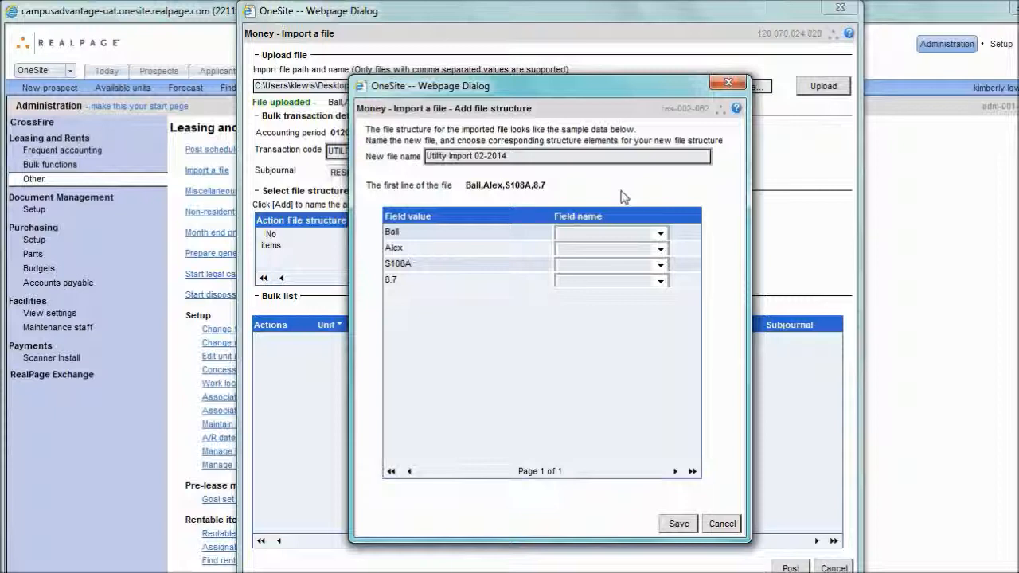
pyautogui.click(659, 232)
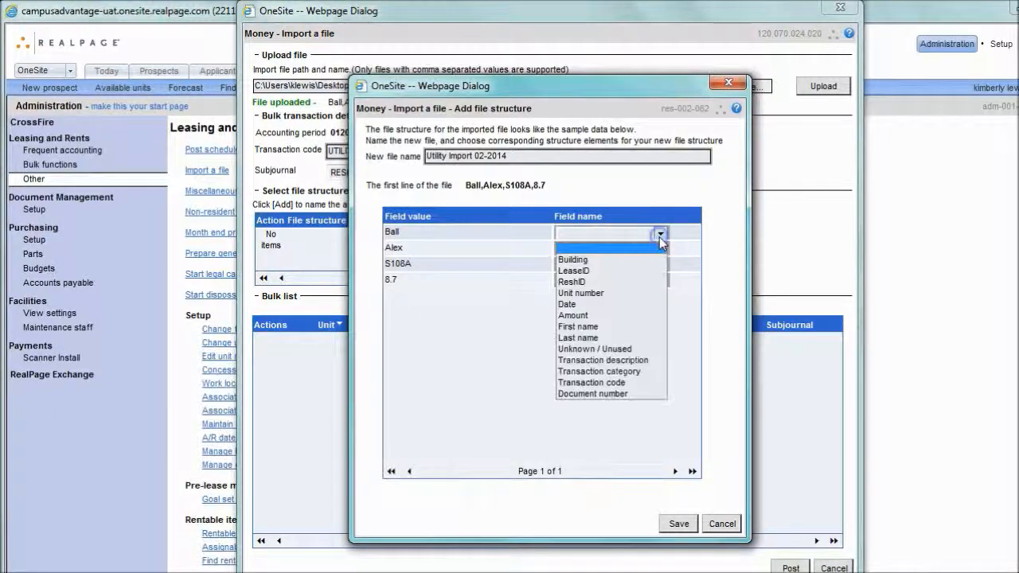
pyautogui.click(580, 337)
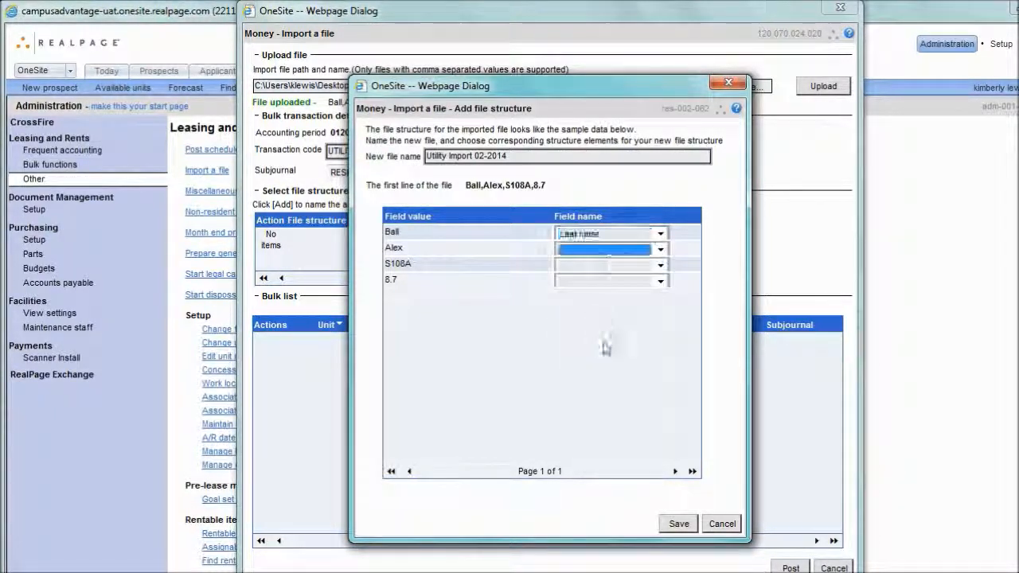
pyautogui.click(607, 248)
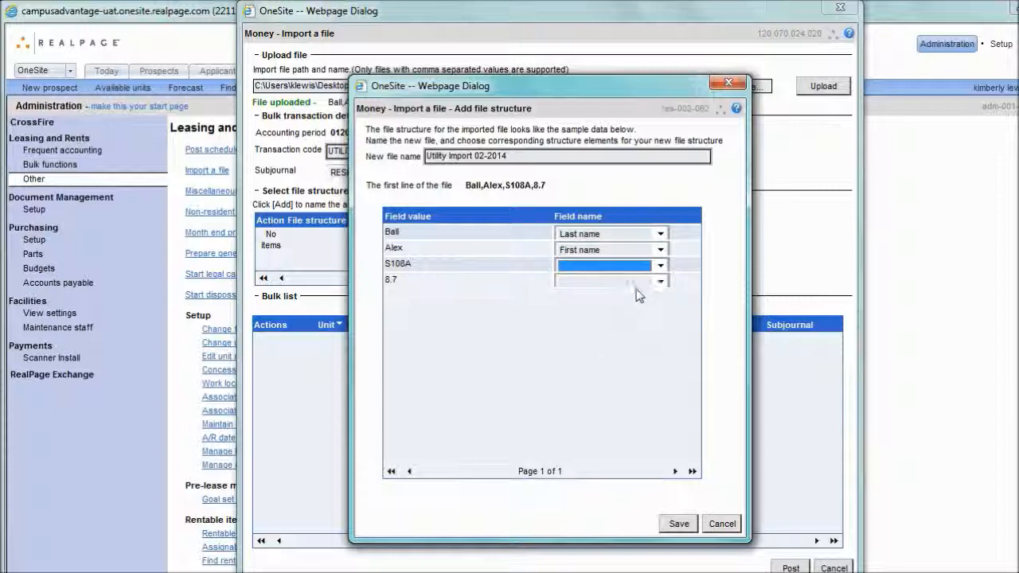
pyautogui.click(660, 265)
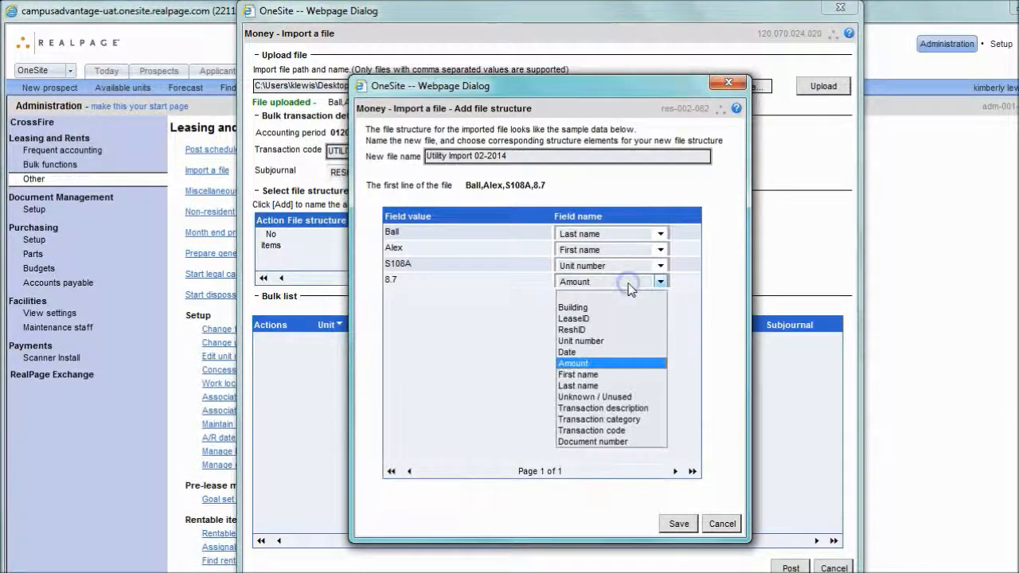
pyautogui.moveTo(611, 363)
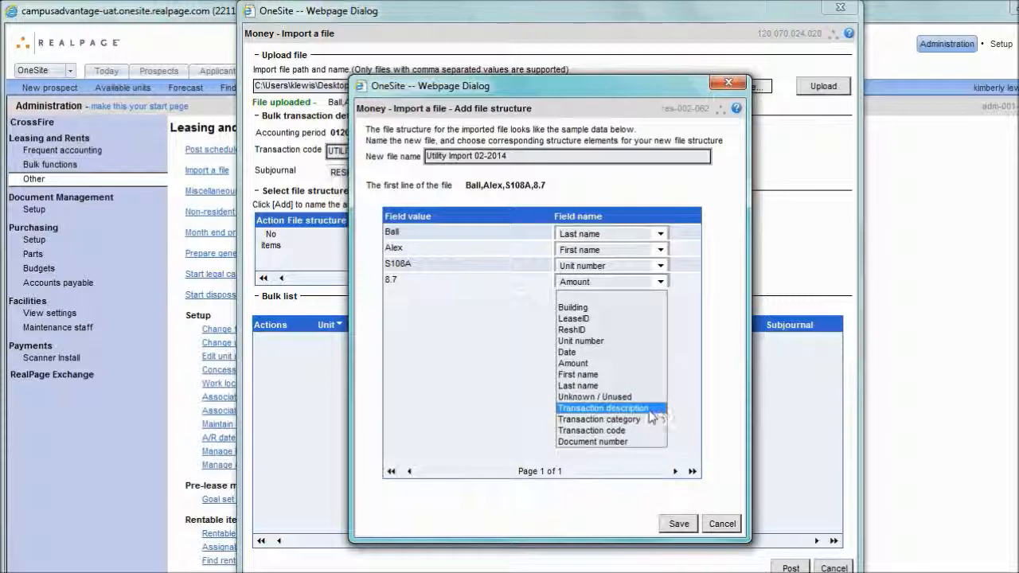
pyautogui.moveTo(652, 414)
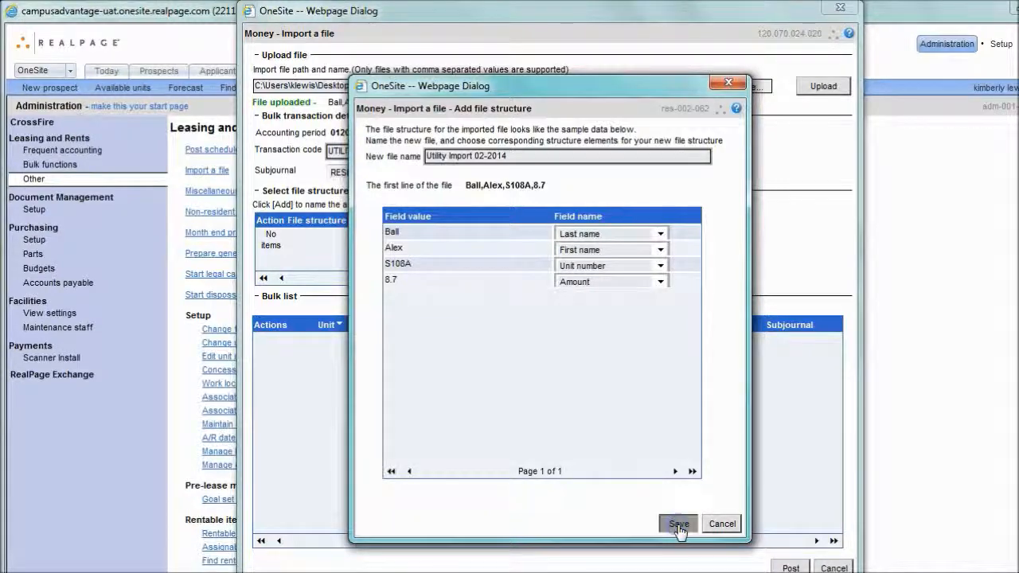
pyautogui.click(681, 522)
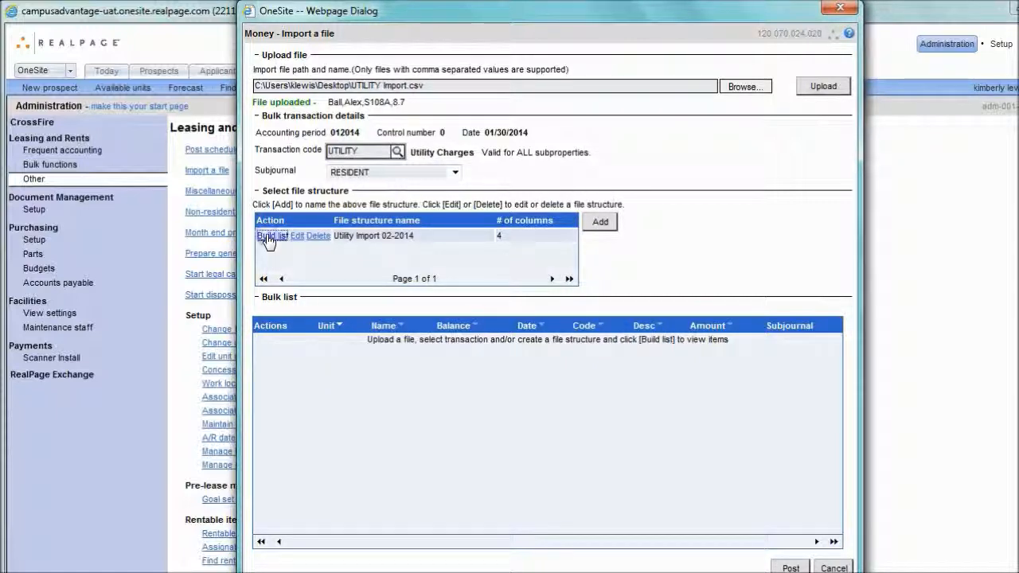
# Build the bulk list from the Utility Import 02-2014 file structure.
pyautogui.click(270, 236)
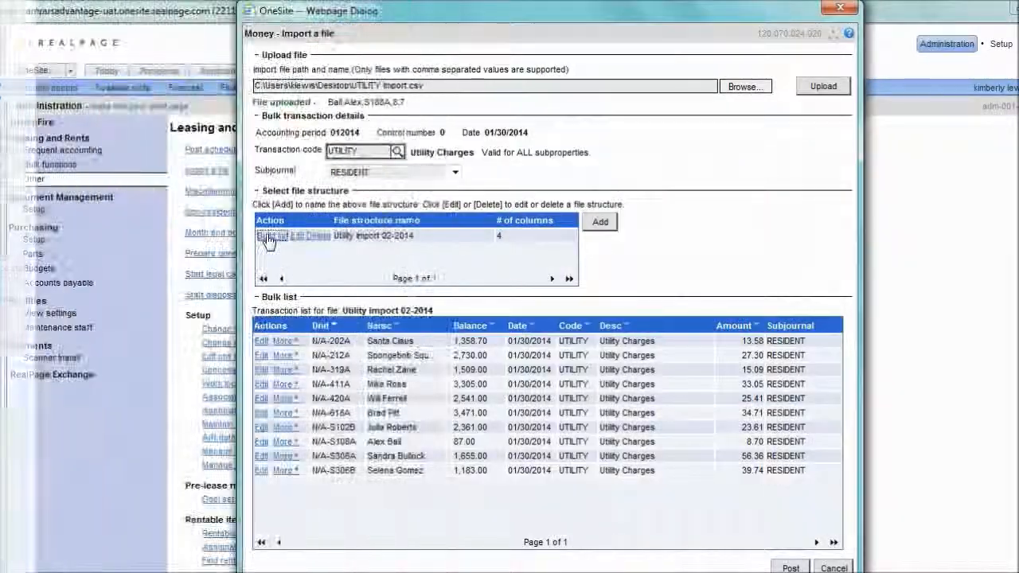
pyautogui.moveTo(420, 430)
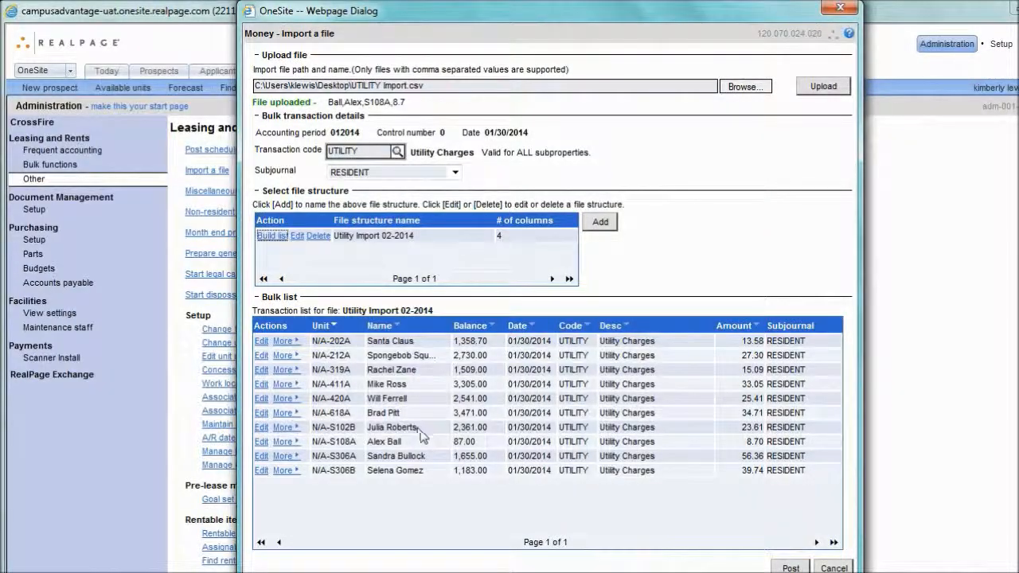
pyautogui.moveTo(420, 433)
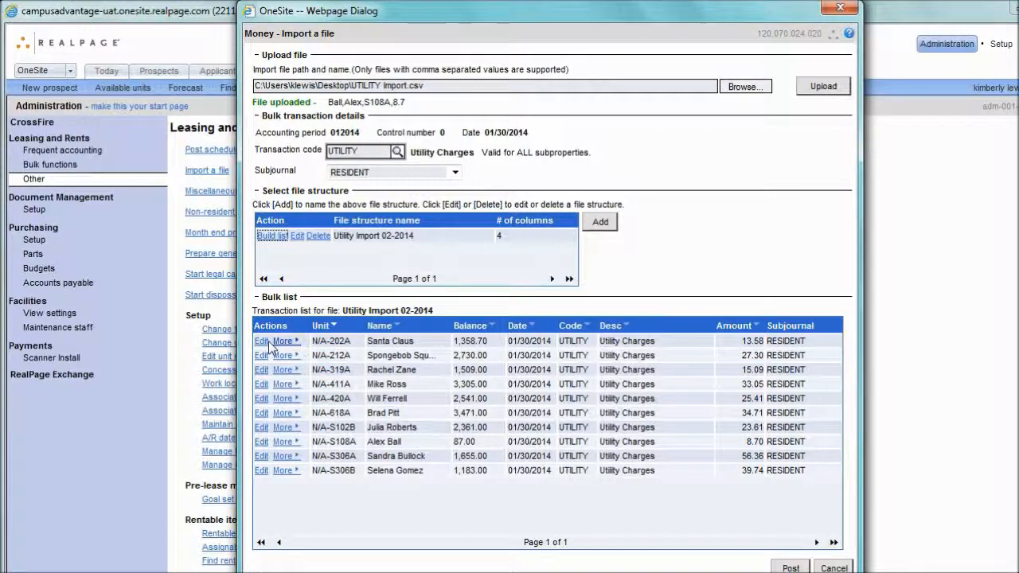
# Inspect the first imported charge's detail, close it, and show its More actions menu.
pyautogui.click(262, 341)
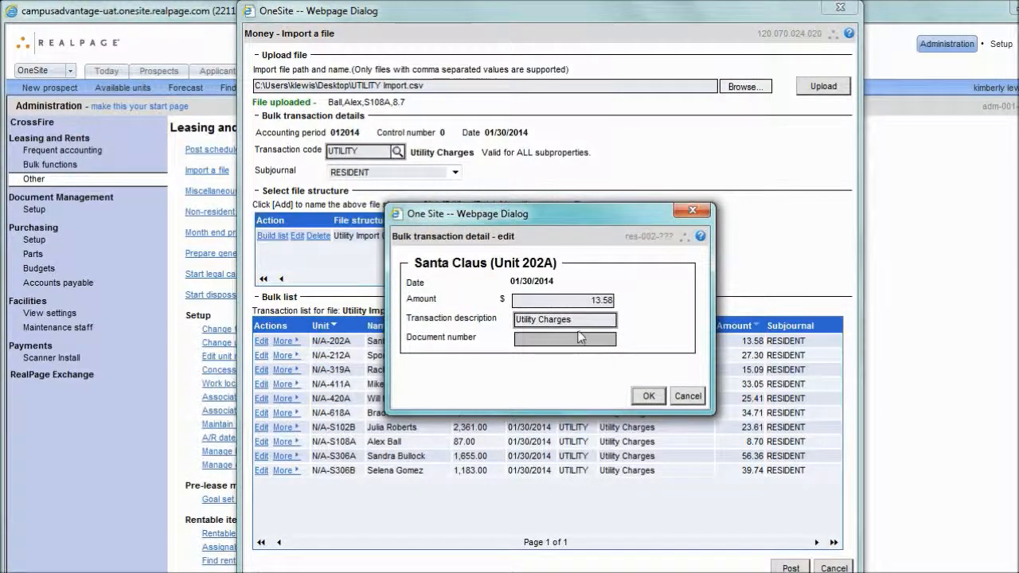
pyautogui.click(648, 395)
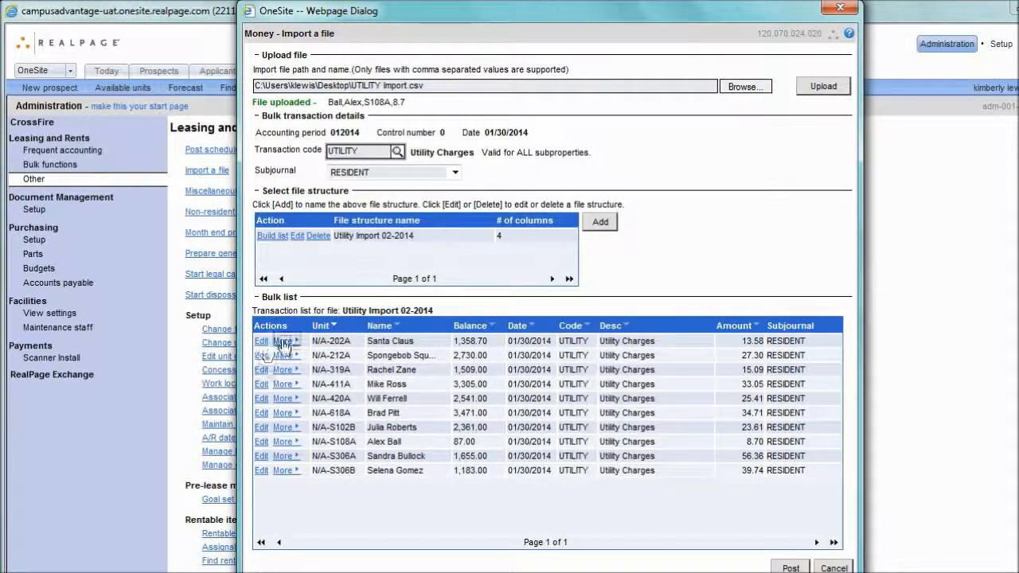
pyautogui.click(283, 341)
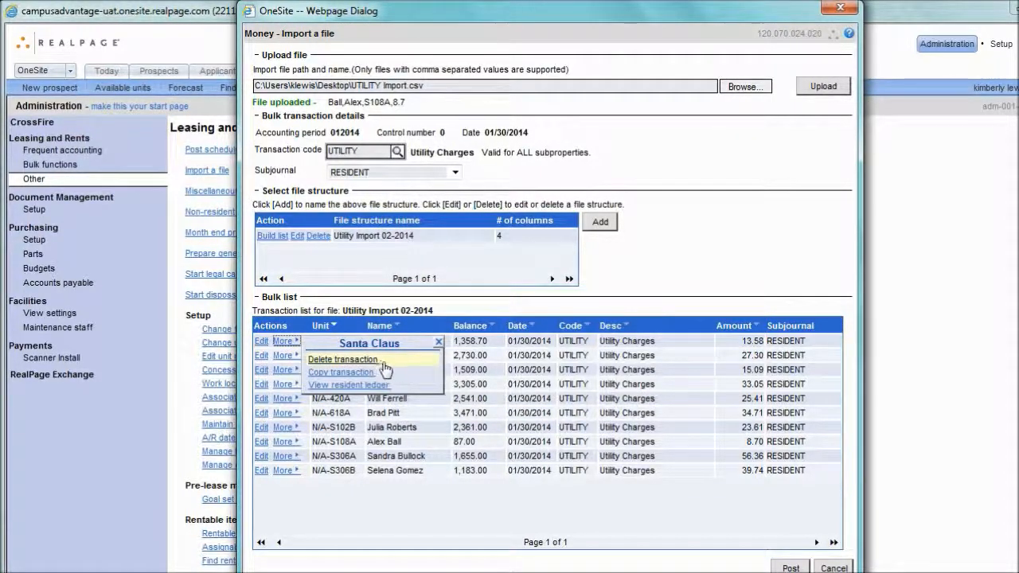
pyautogui.moveTo(341, 371)
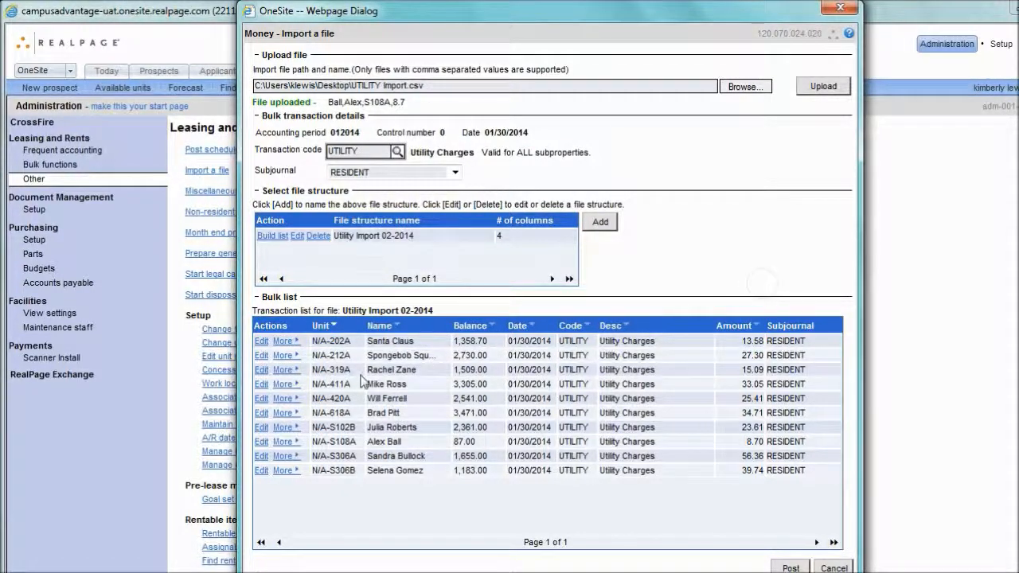
pyautogui.moveTo(453, 371)
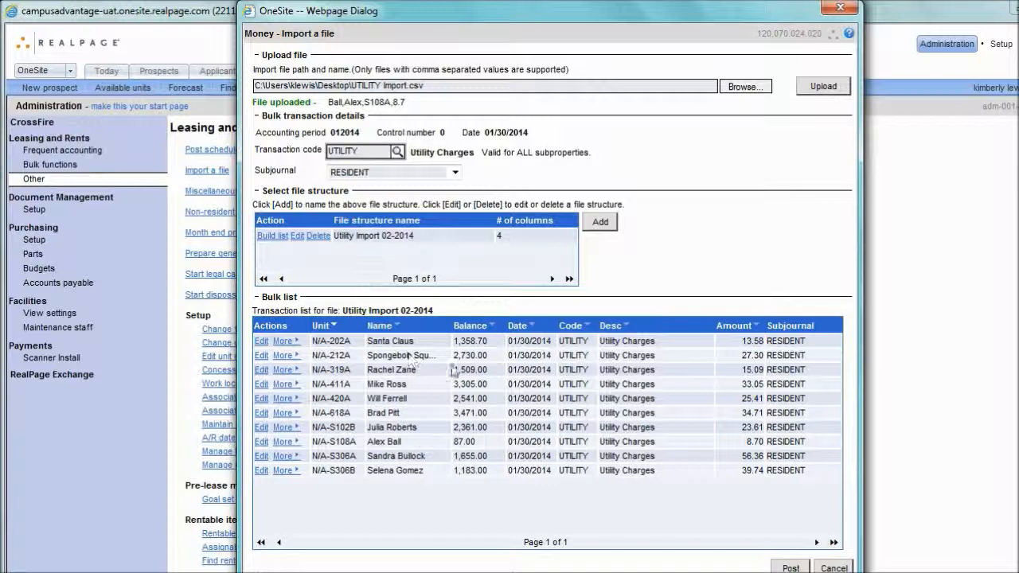
pyautogui.moveTo(484, 484)
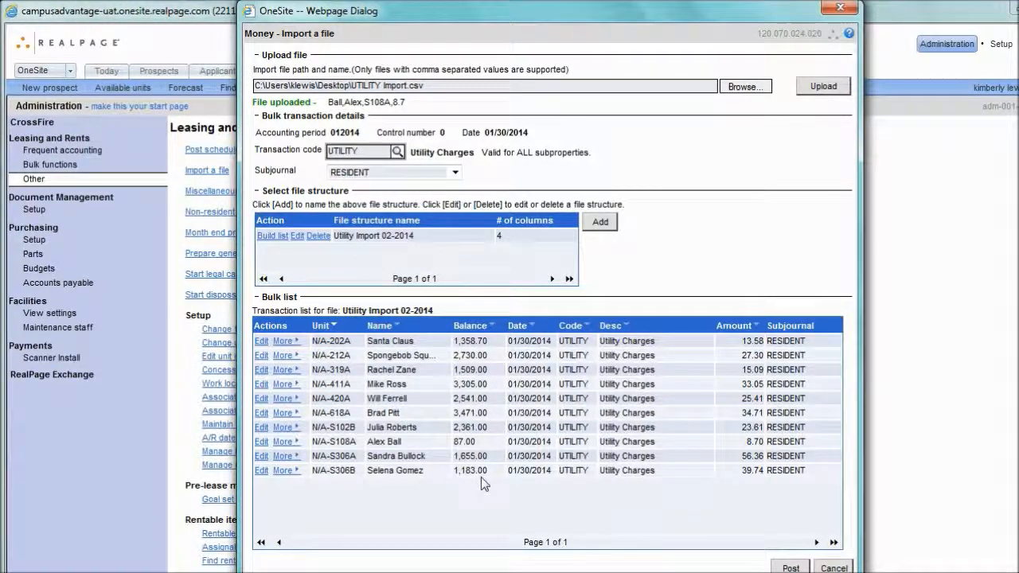
pyautogui.moveTo(771, 506)
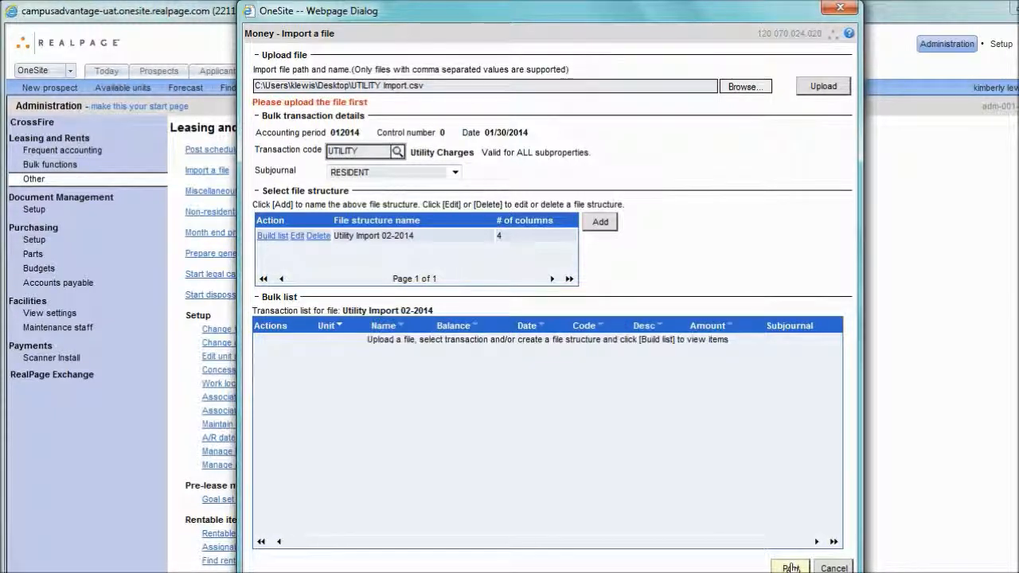
pyautogui.moveTo(822, 567)
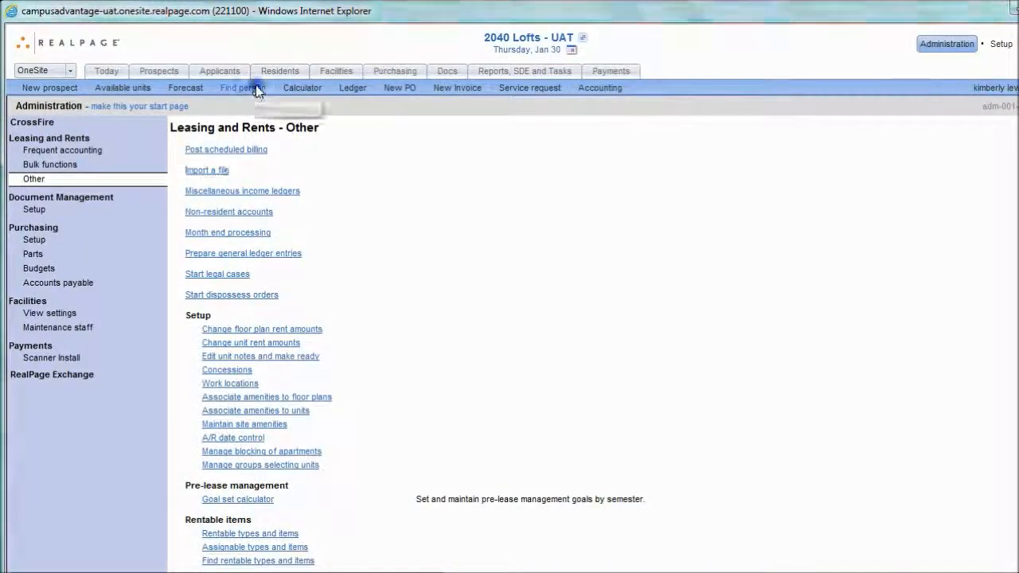
# Find the resident and view the record for unit 618A.
pyautogui.click(238, 88)
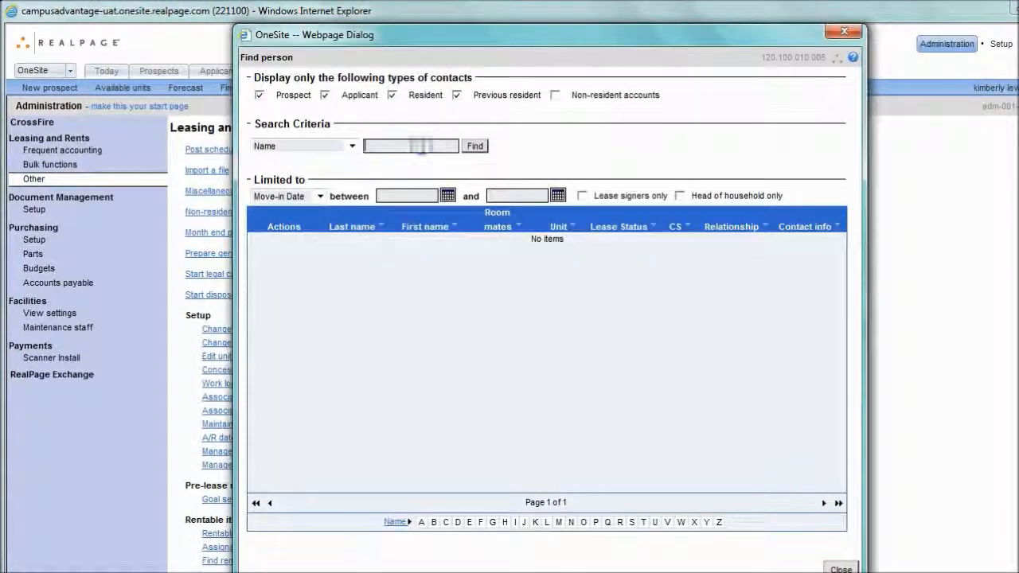
pyautogui.click(475, 147)
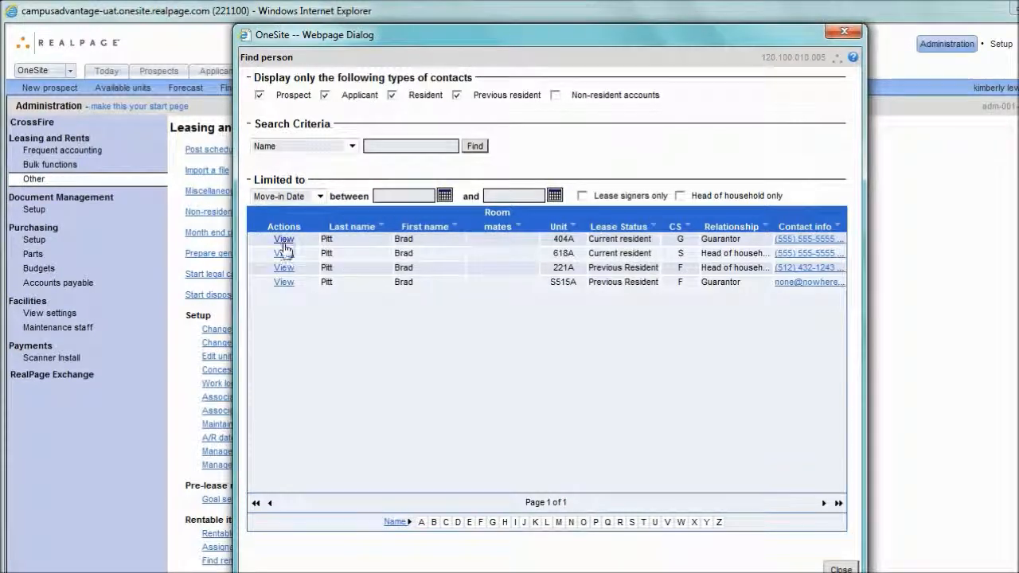
pyautogui.click(284, 253)
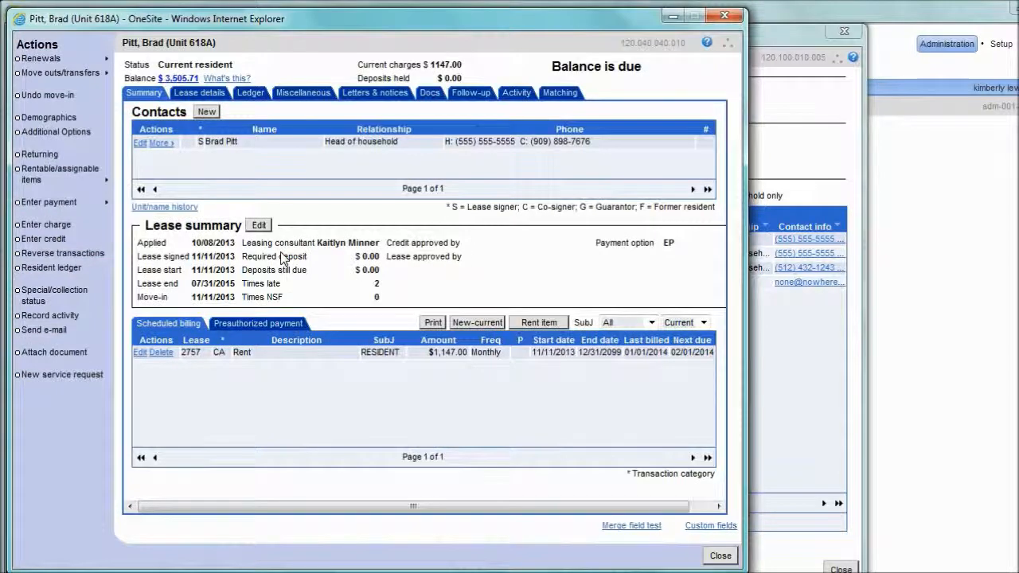
# View the posted UTILITY charge transaction on the resident's Ledger.
pyautogui.click(250, 92)
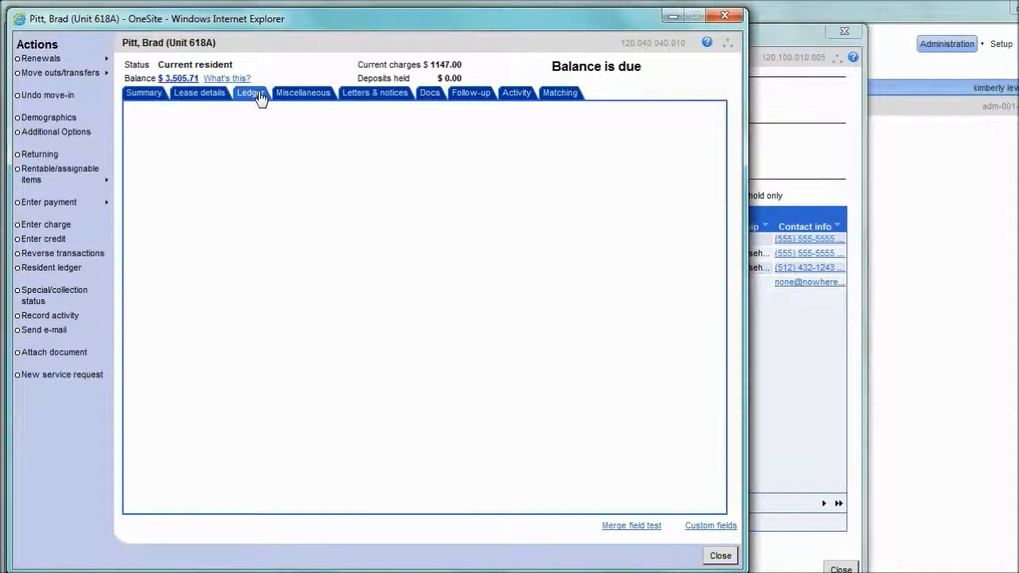
pyautogui.click(248, 92)
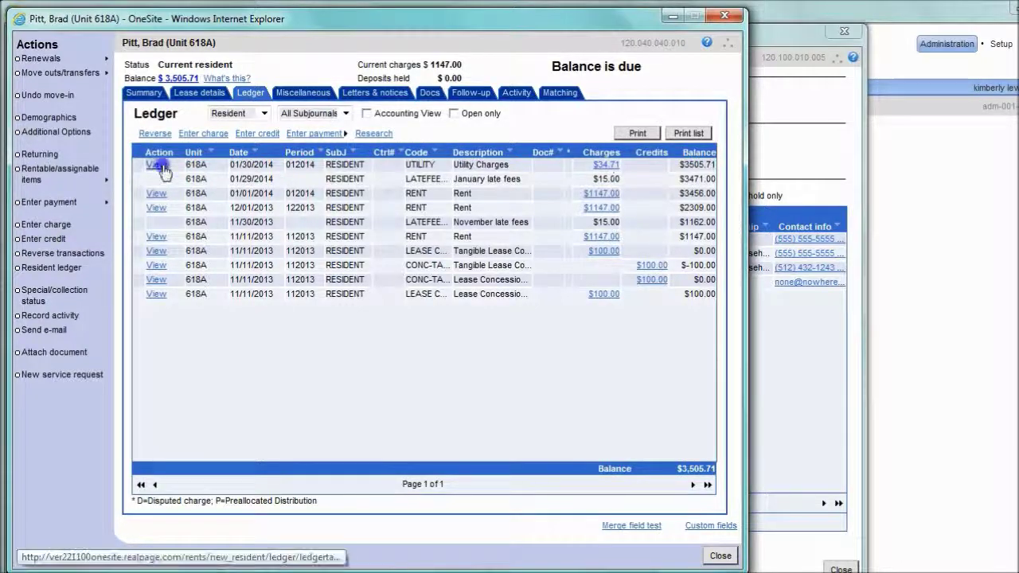
pyautogui.click(156, 164)
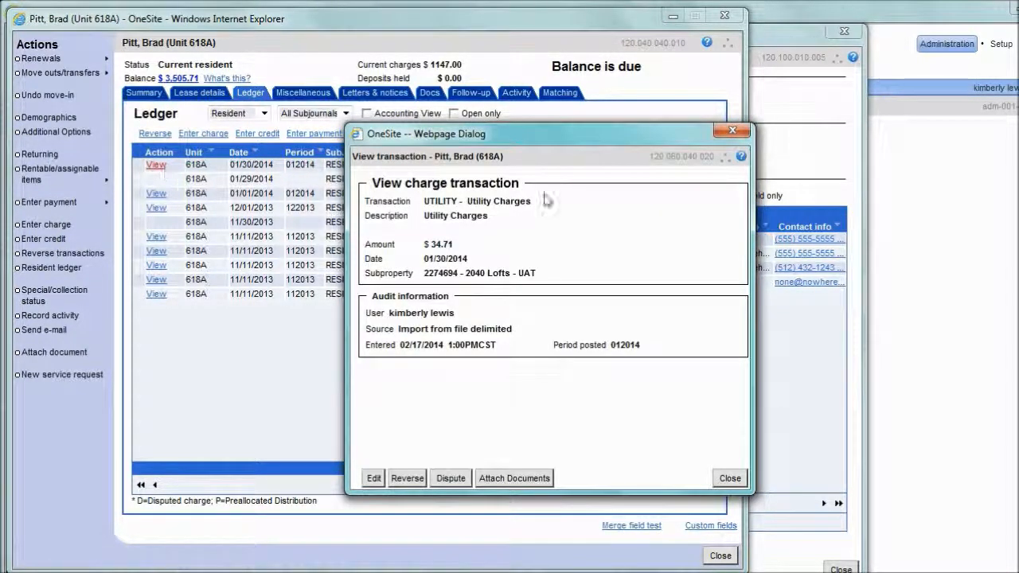
pyautogui.moveTo(395, 346)
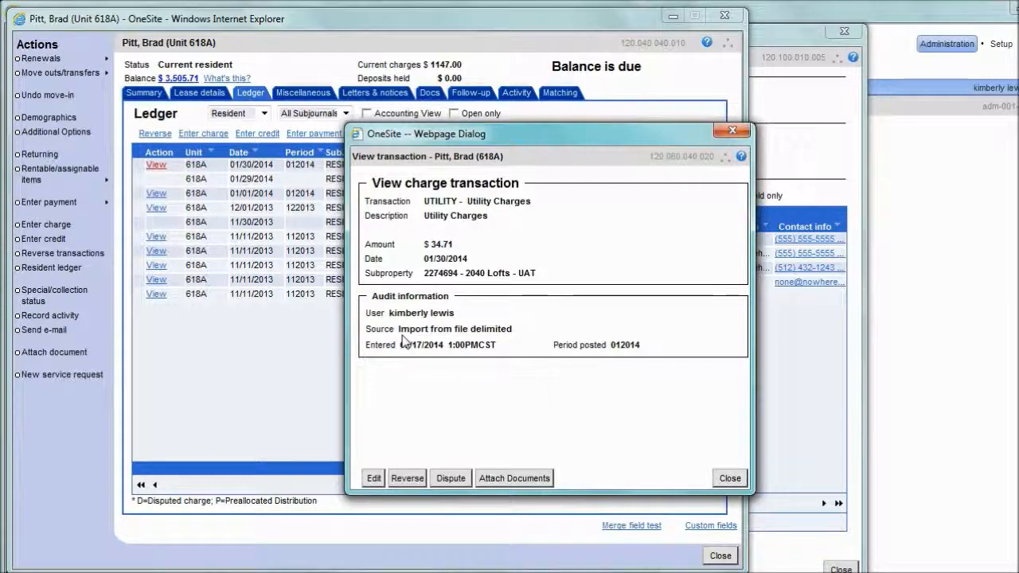
pyautogui.moveTo(510, 340)
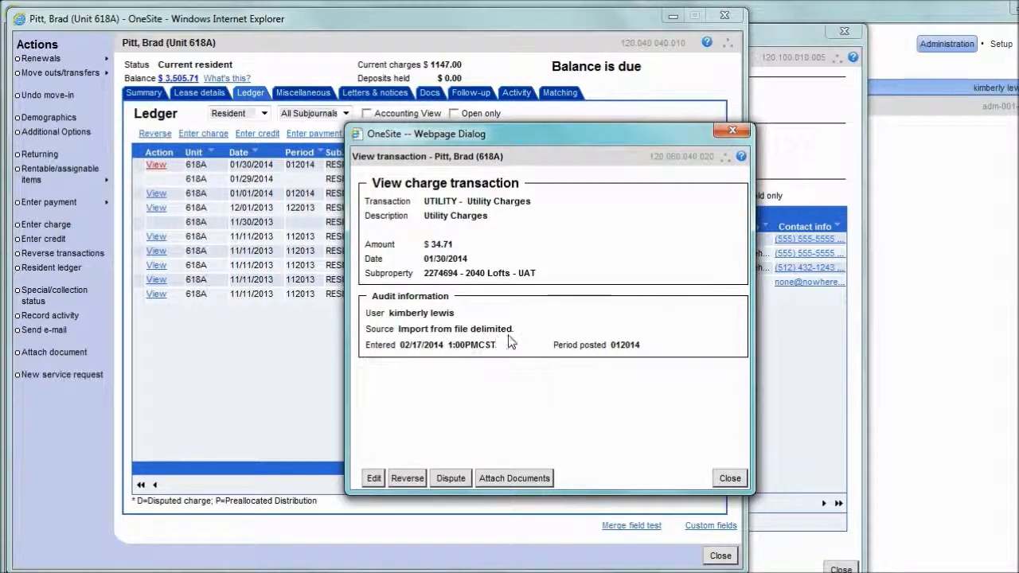